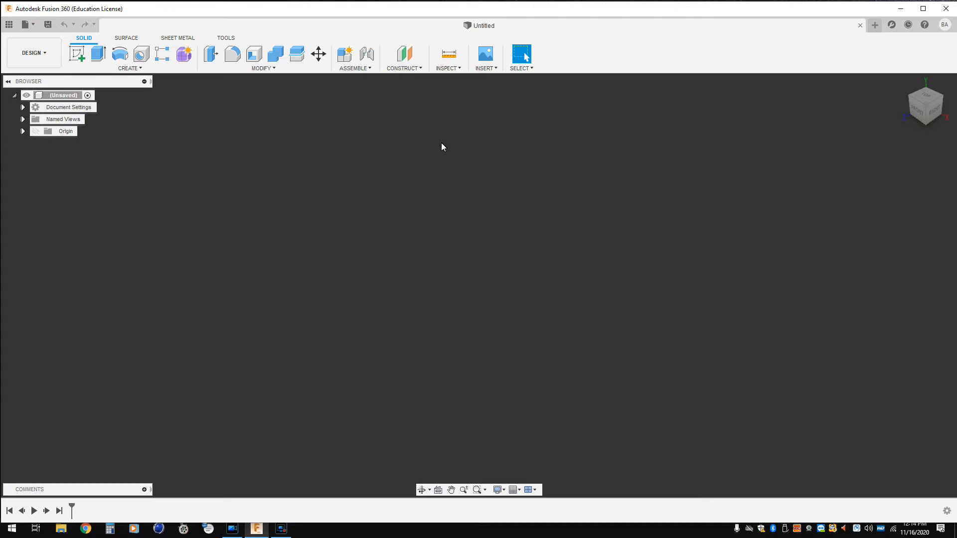
{"action": "mouse_move", "coordinate": [325, 112]}
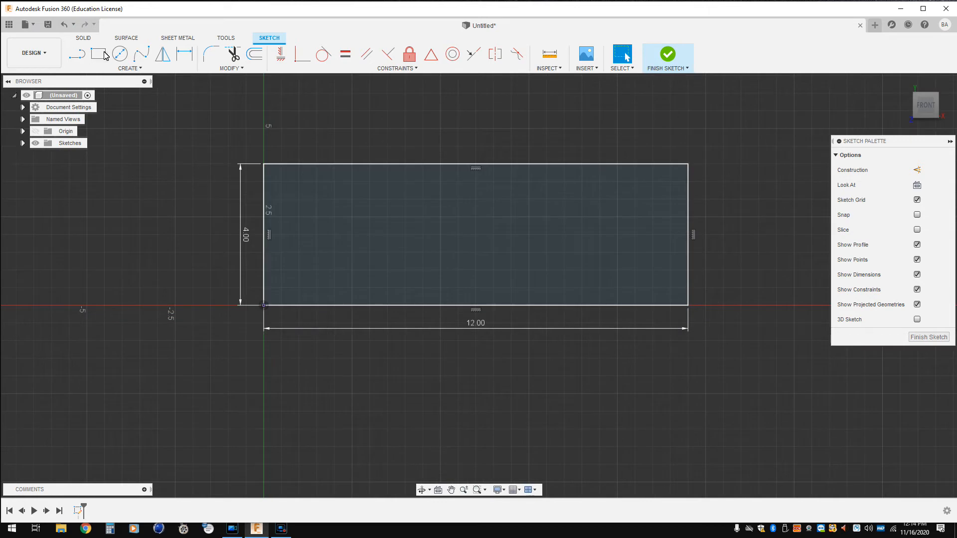
Sketch a small square and a circle beside it inside the plate outline.
{"action": "left_click", "coordinate": [98, 54]}
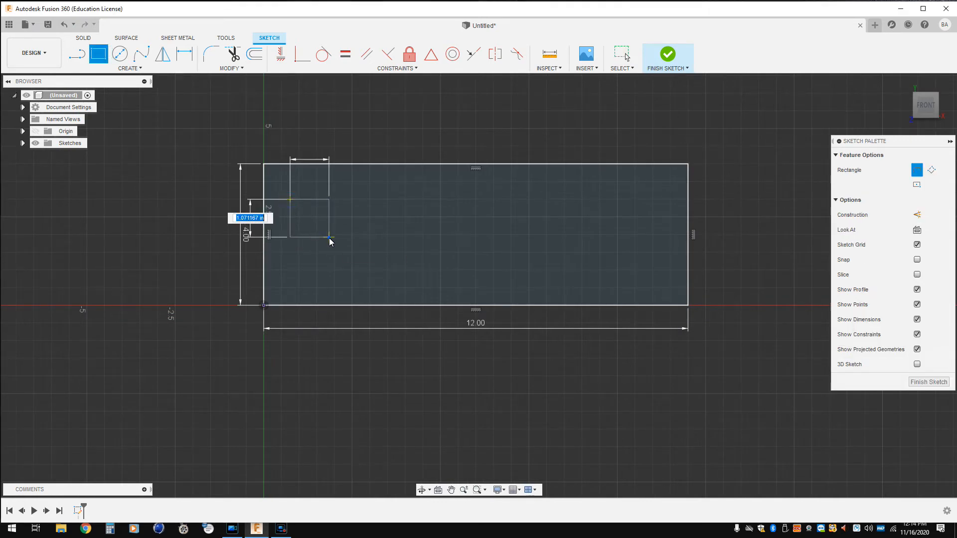
{"action": "left_click", "coordinate": [120, 54]}
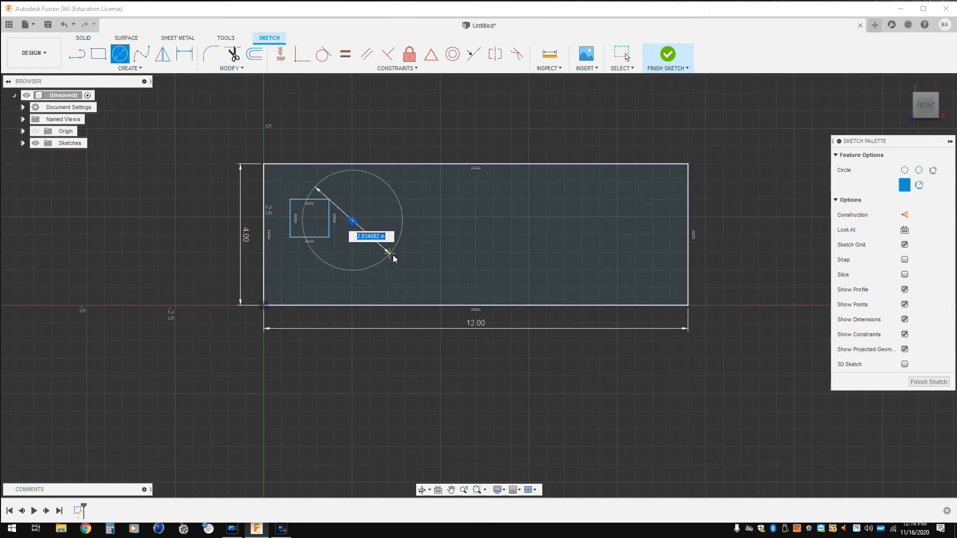
{"action": "left_click_drag", "start_coordinate": [391, 255], "coordinate": [360, 223]}
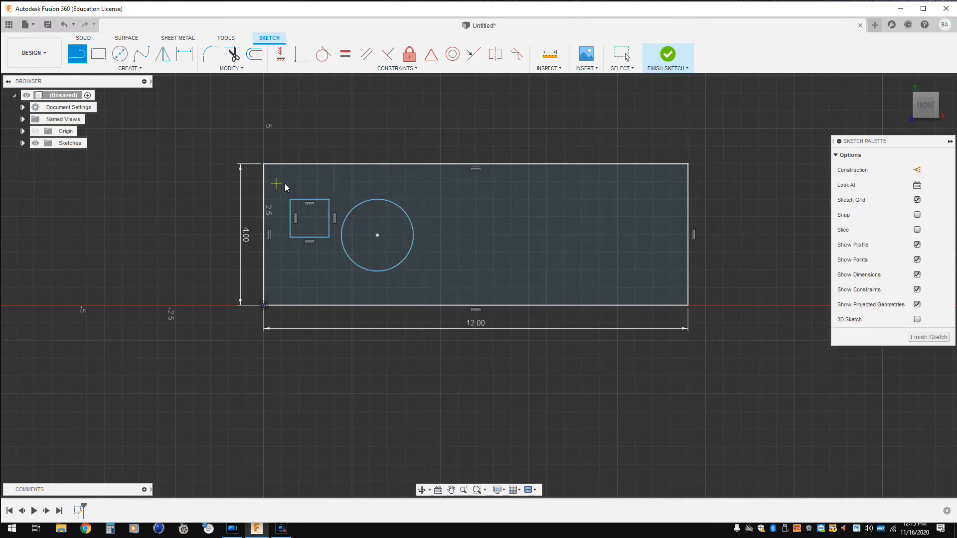
{"action": "mouse_move", "coordinate": [301, 186]}
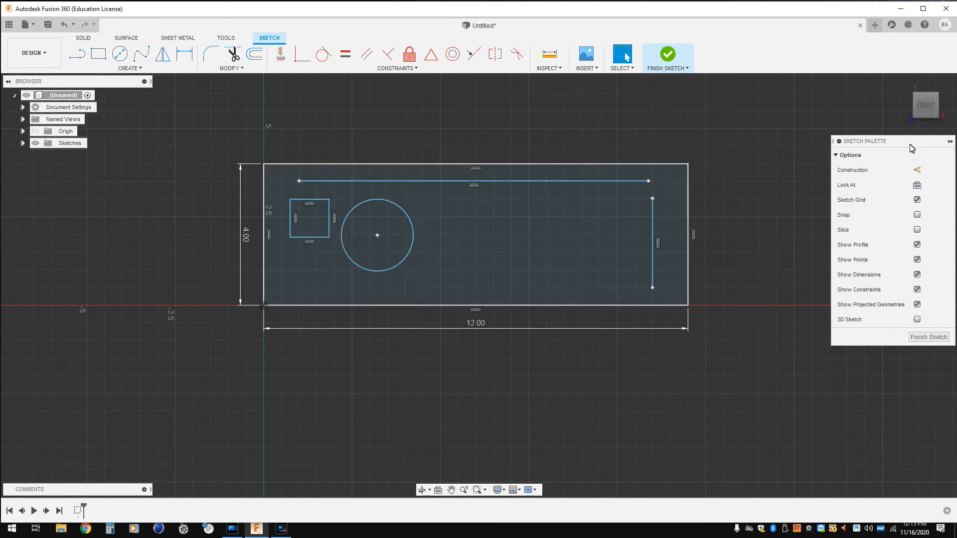
Extrude the plate profile into a thin solid and switch to the Manufacture workspace.
{"action": "right_click", "coordinate": [925, 105]}
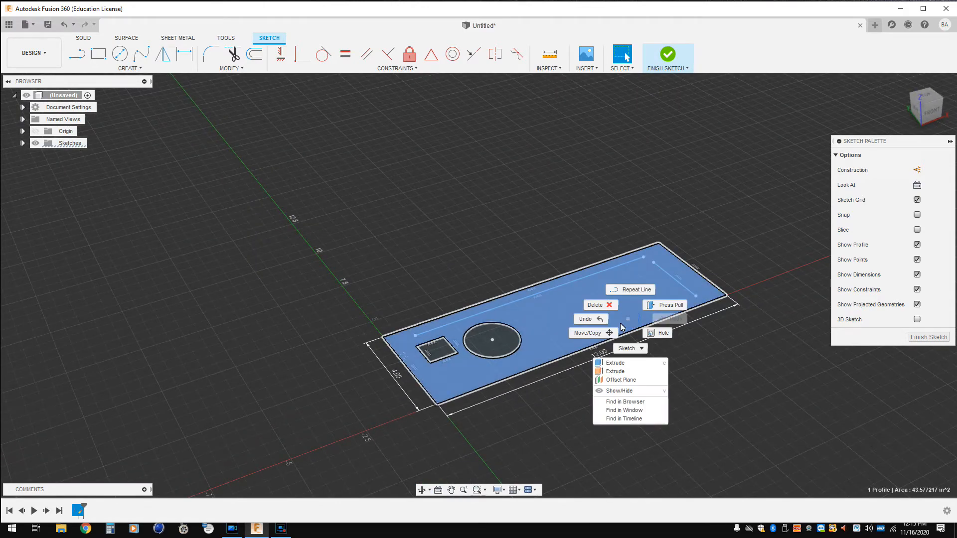
{"action": "left_click", "coordinate": [615, 363]}
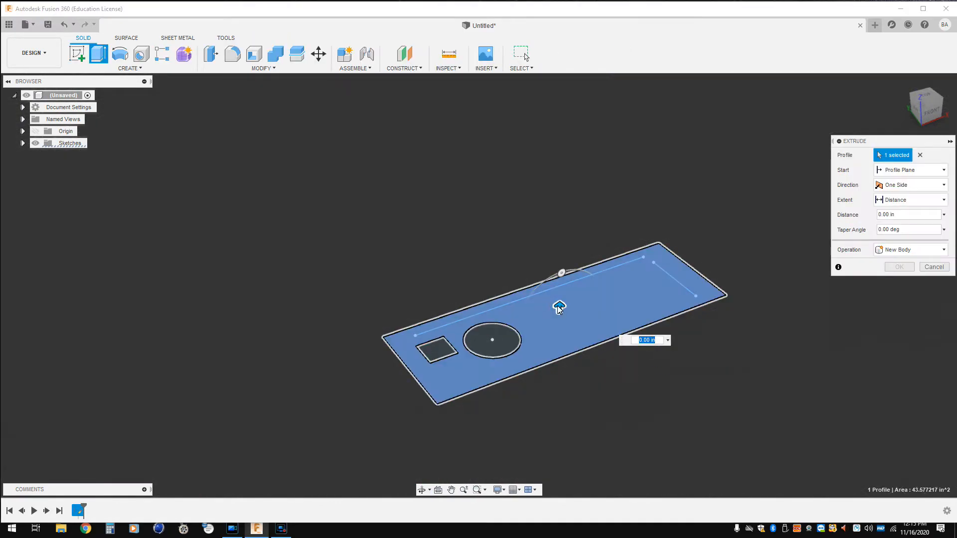
{"action": "left_click_drag", "start_coordinate": [558, 306], "coordinate": [556, 346]}
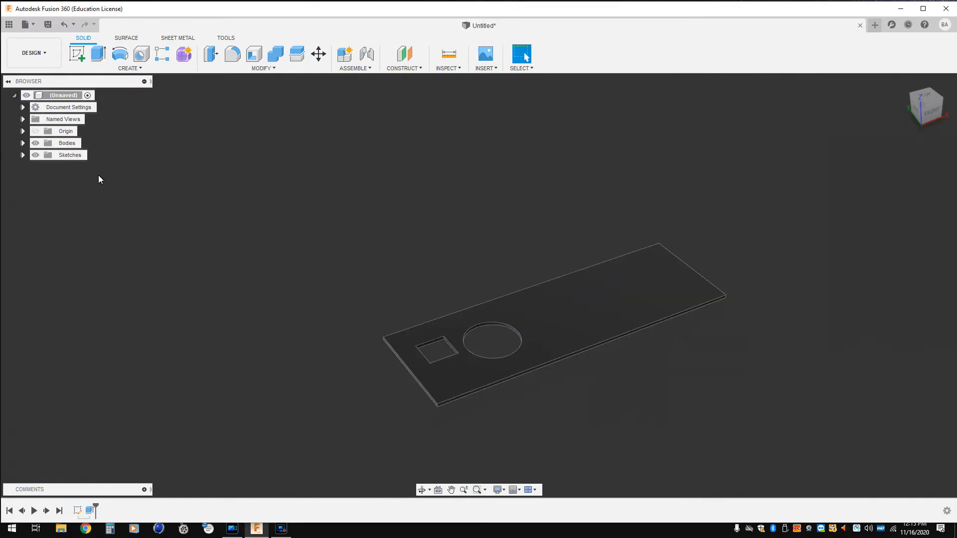
{"action": "left_click", "coordinate": [32, 53]}
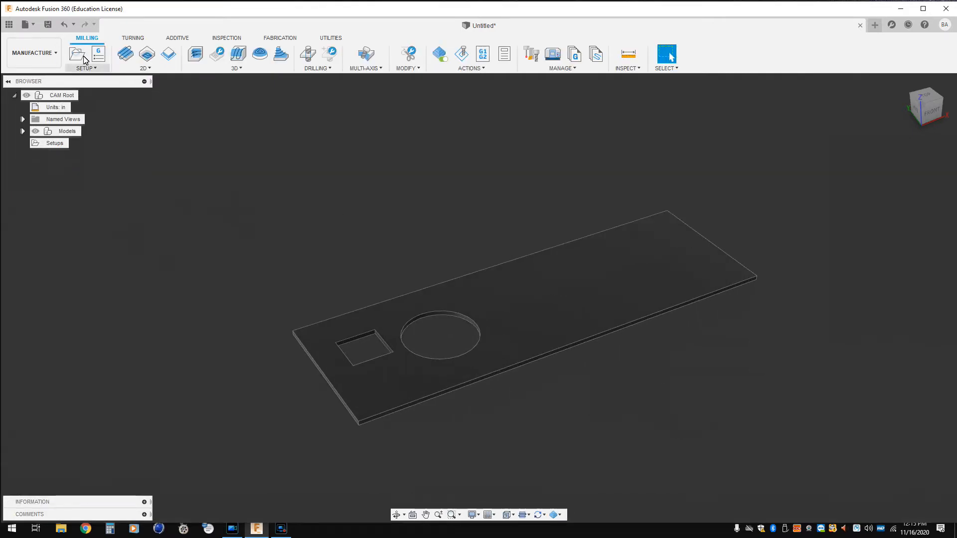
Create a new setup using the Langmuir Crossfire machine with a Cutting operation type.
{"action": "left_click", "coordinate": [76, 54]}
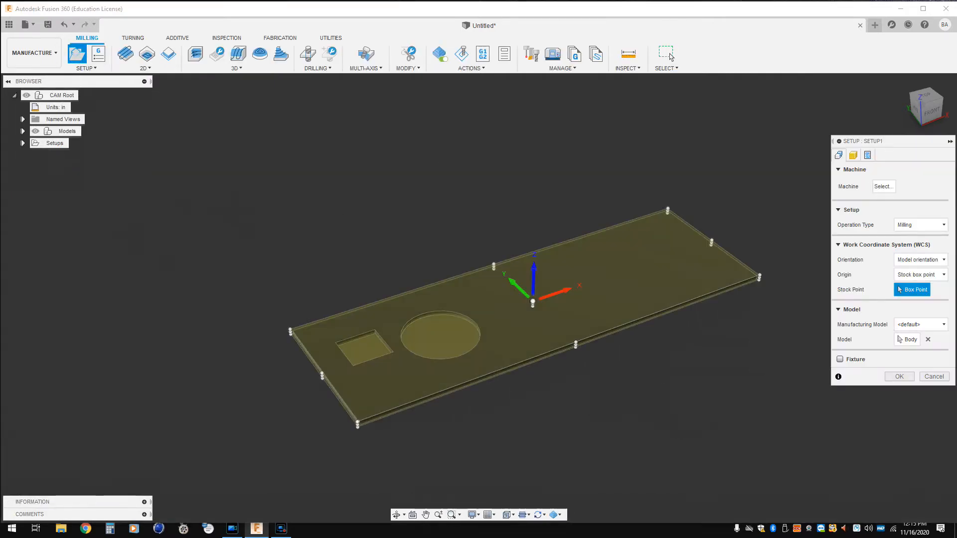
{"action": "left_click", "coordinate": [882, 187]}
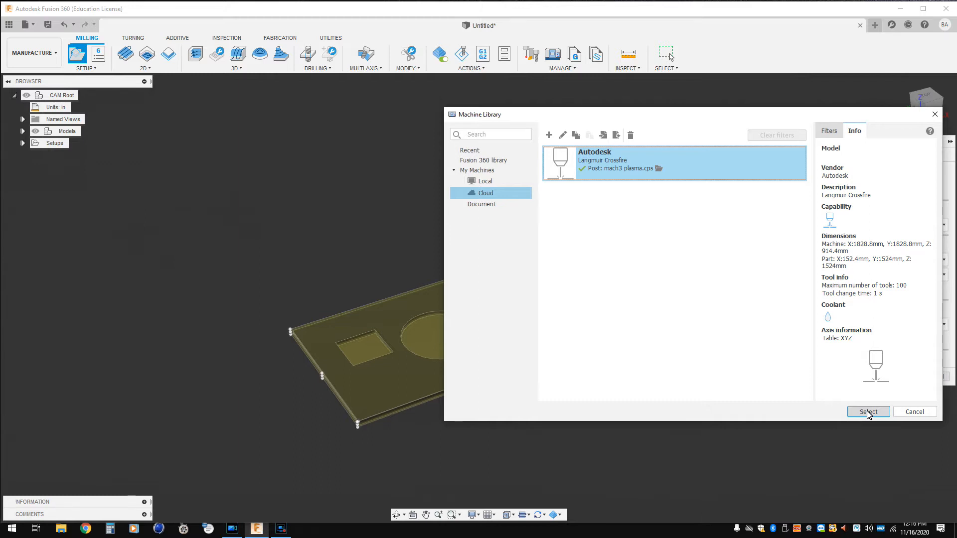
{"action": "left_click", "coordinate": [868, 411]}
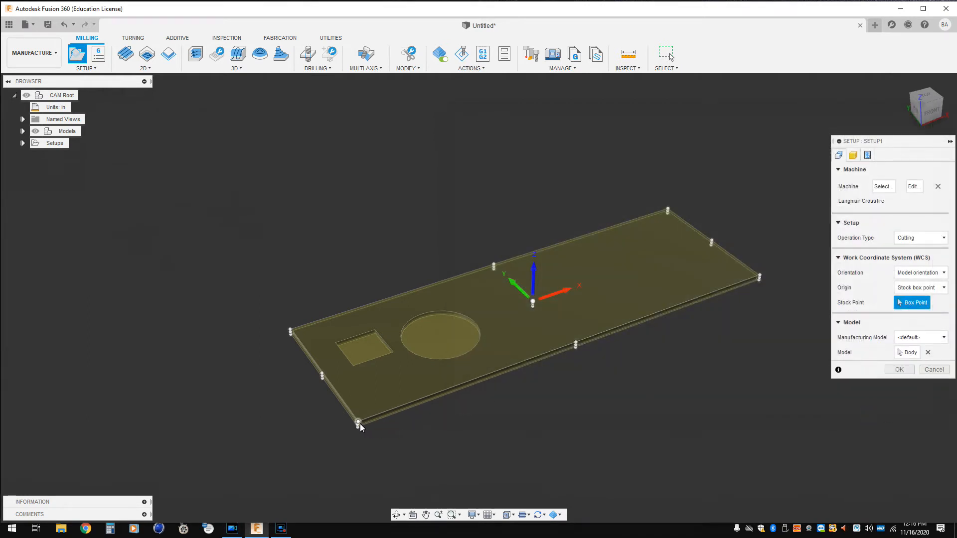
{"action": "mouse_move", "coordinate": [358, 423]}
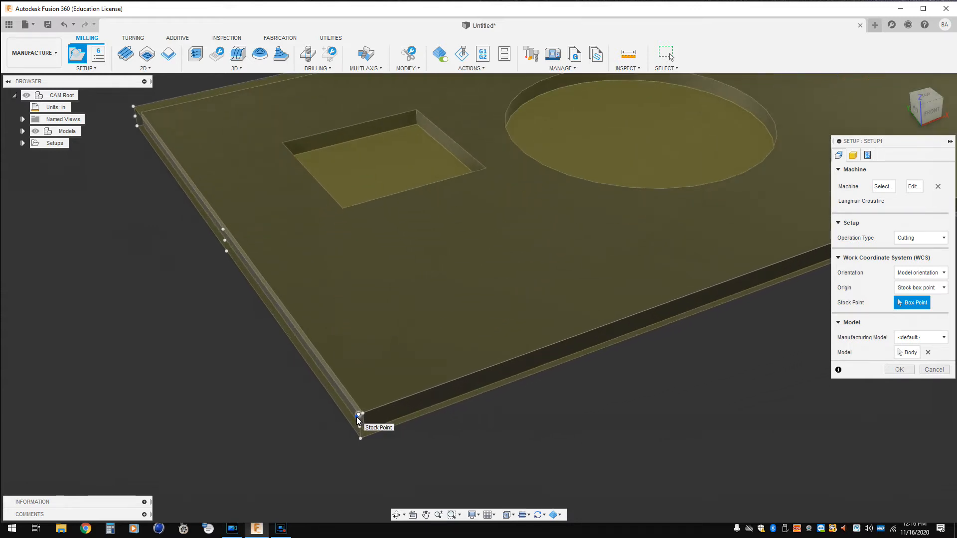
Set the work origin at the plate corner, stock offsets to 0, and confirm Setup1.
{"action": "left_click", "coordinate": [852, 155]}
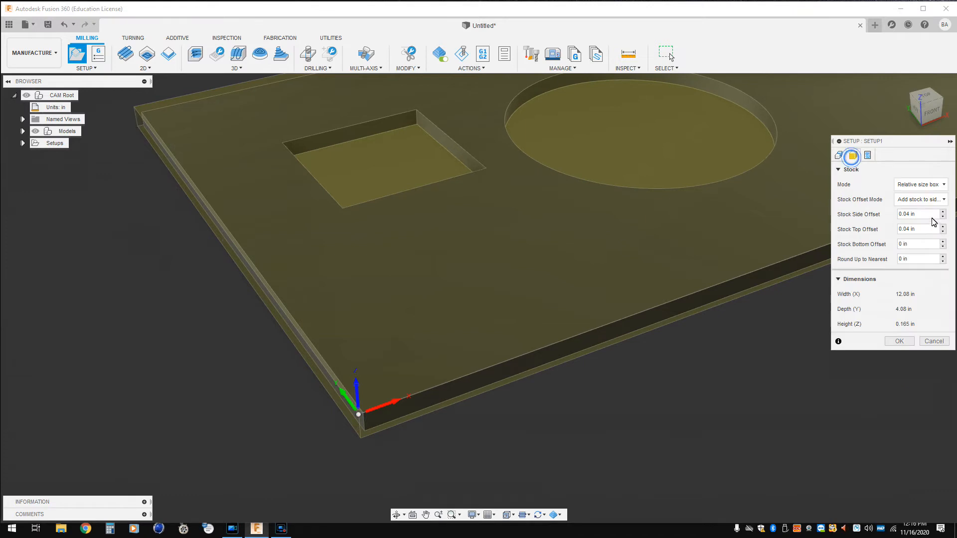
{"action": "left_click", "coordinate": [915, 213]}
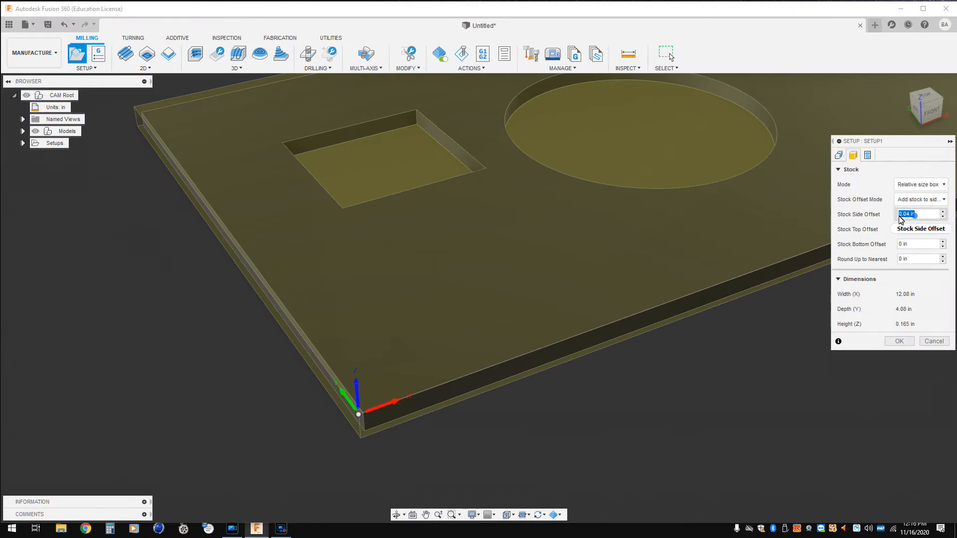
{"action": "type", "text": "0"}
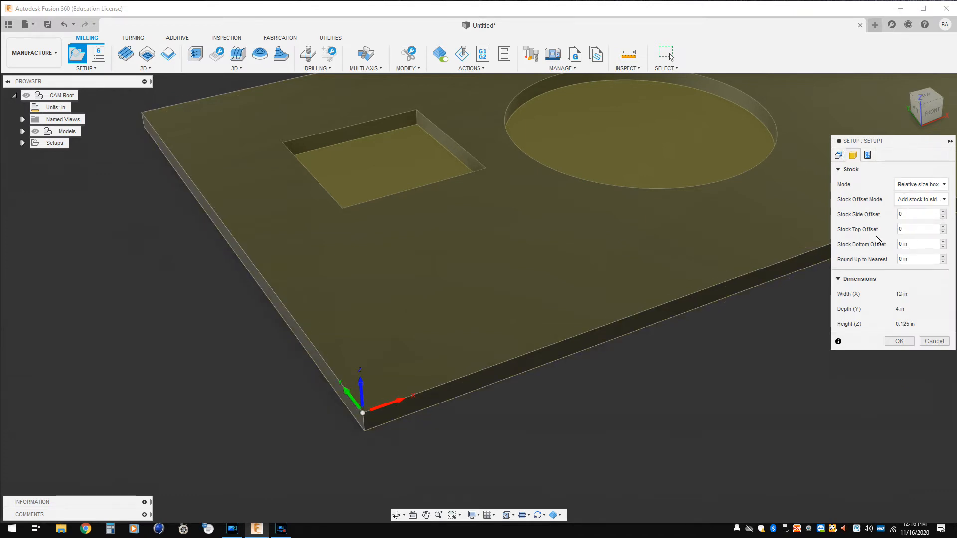
{"action": "left_click", "coordinate": [898, 341]}
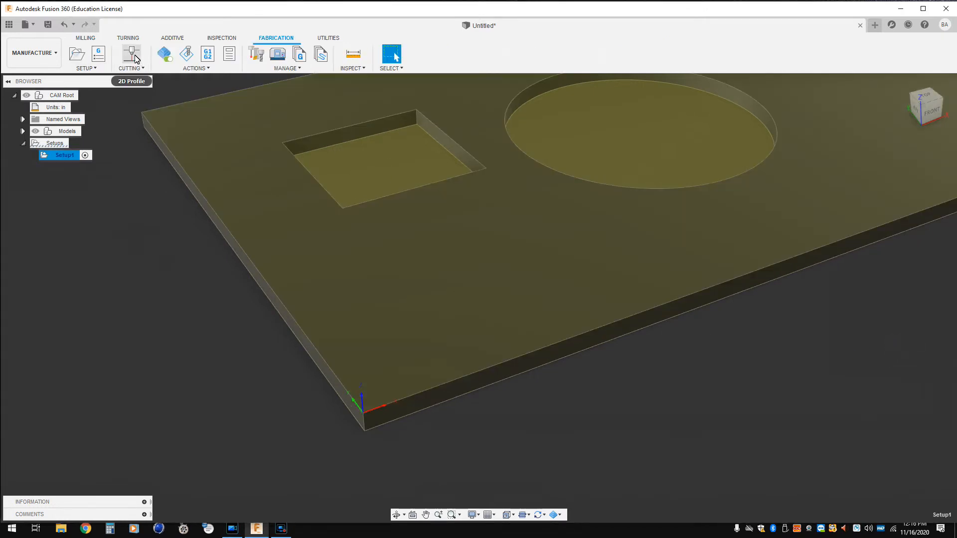
Start a 2D Profile cutting operation and choose the plasma cutter as its tool.
{"action": "left_click", "coordinate": [129, 53]}
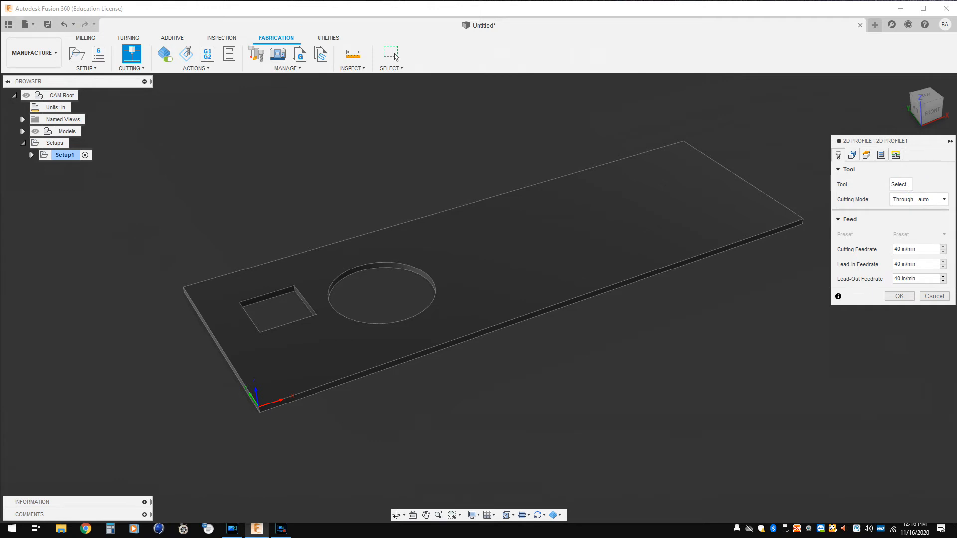
{"action": "left_click", "coordinate": [900, 184]}
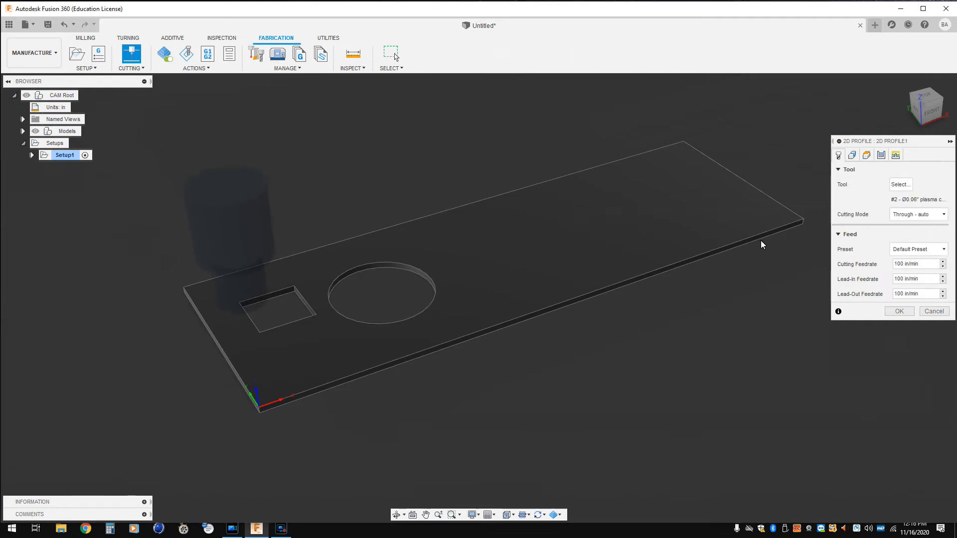
{"action": "left_click", "coordinate": [853, 155]}
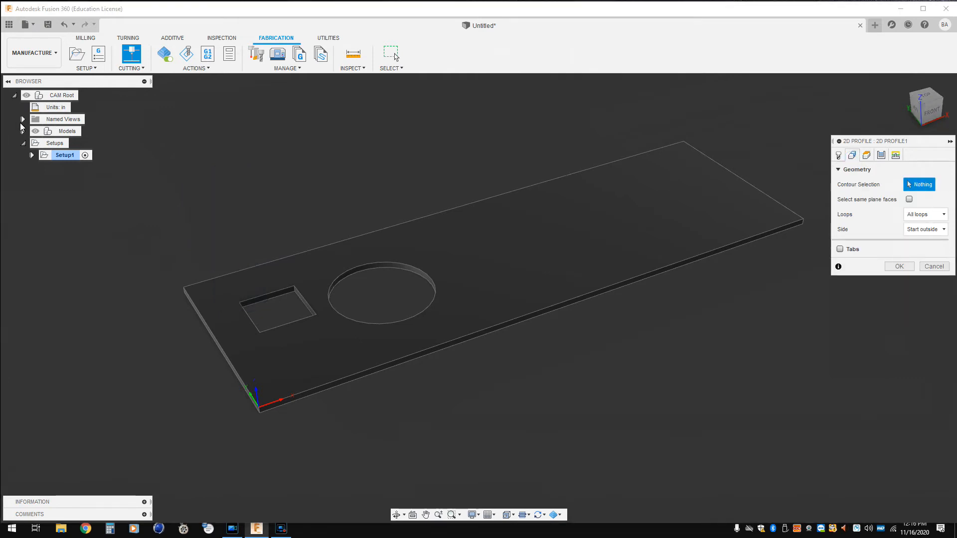
Reveal Sketch1 in the browser and select both bend lines as contour chains.
{"action": "left_click", "coordinate": [23, 130]}
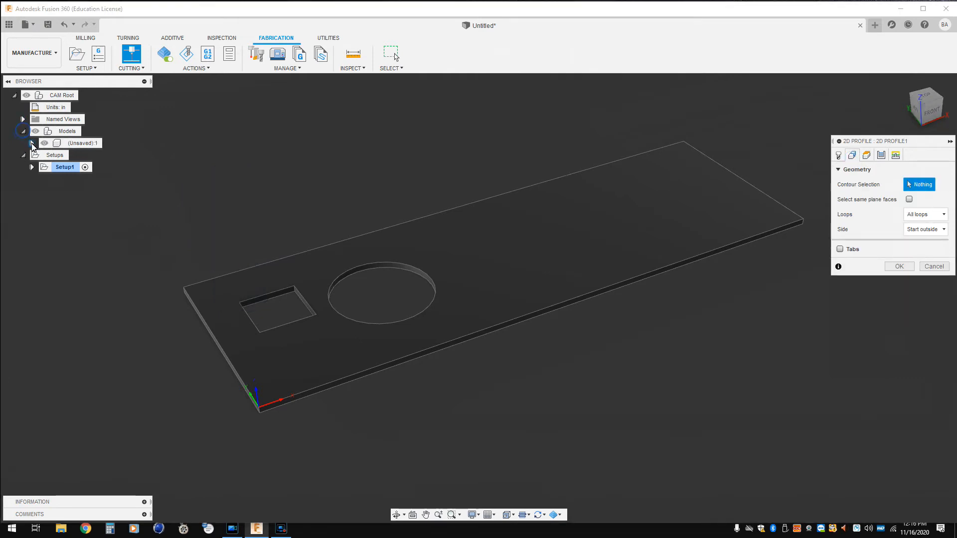
{"action": "left_click", "coordinate": [32, 142]}
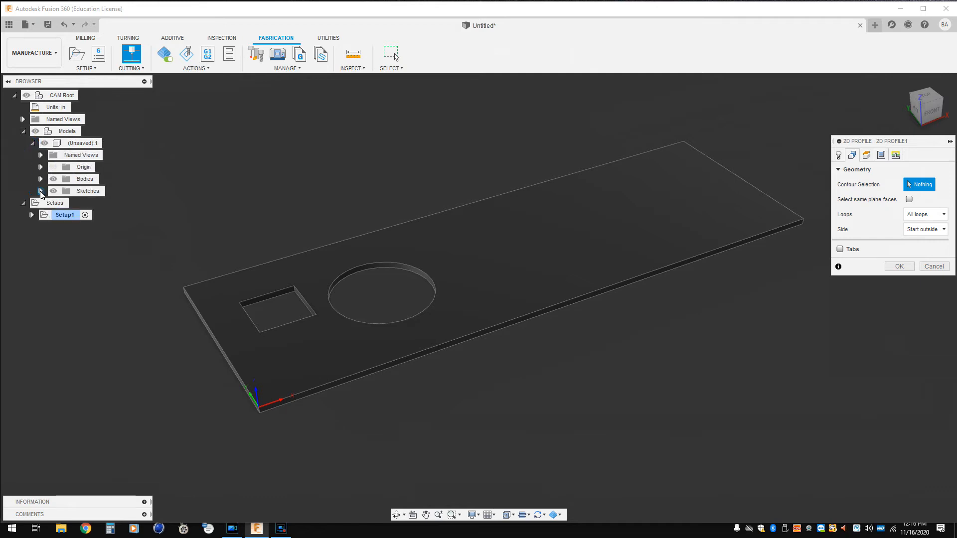
{"action": "left_click", "coordinate": [62, 202]}
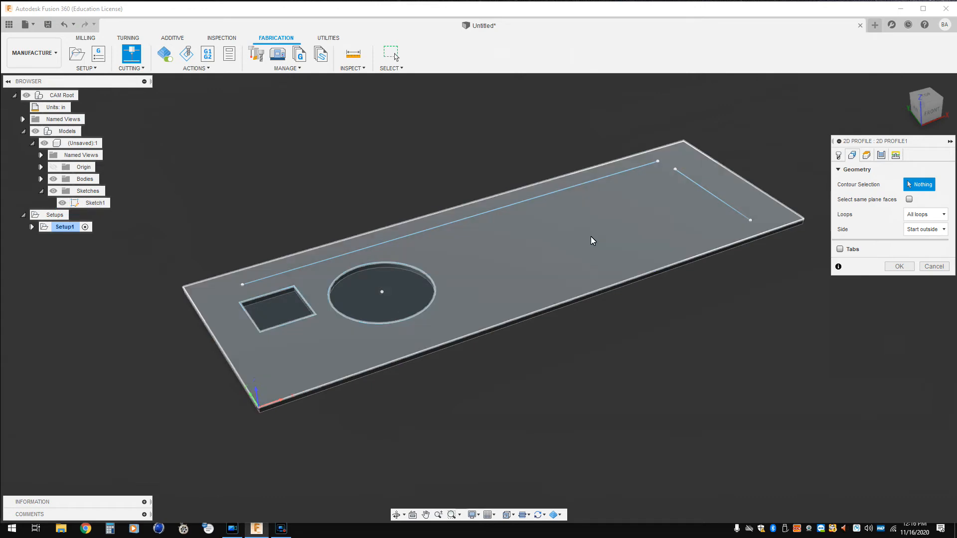
{"action": "left_click", "coordinate": [552, 193]}
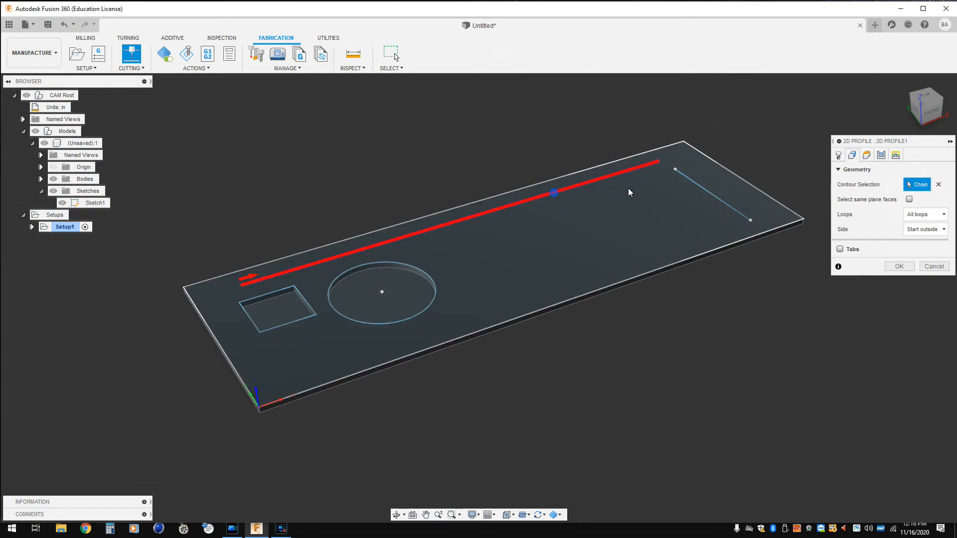
{"action": "left_click", "coordinate": [867, 155]}
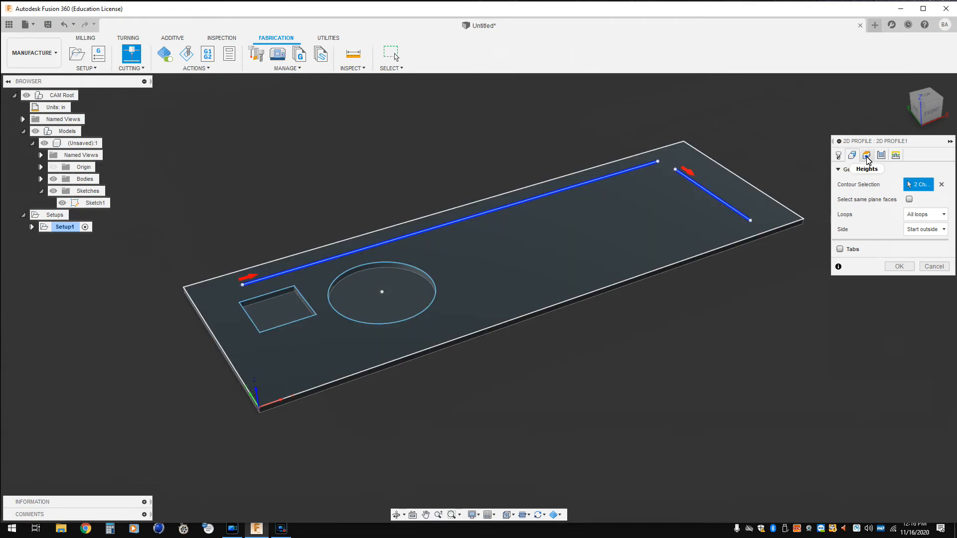
Review the Heights, Passes and Linking settings of the bend-line cut, keeping defaults.
{"action": "left_click", "coordinate": [882, 154]}
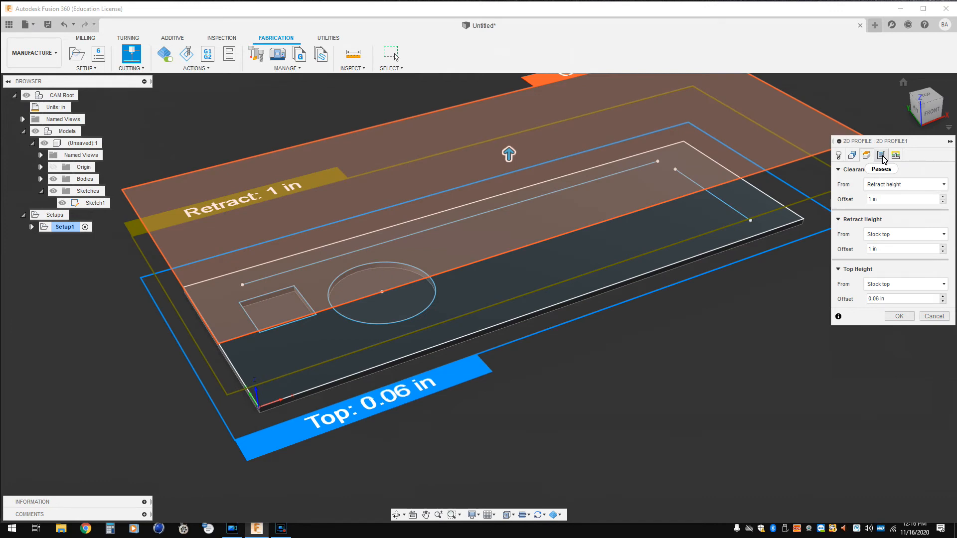
{"action": "left_click", "coordinate": [895, 155]}
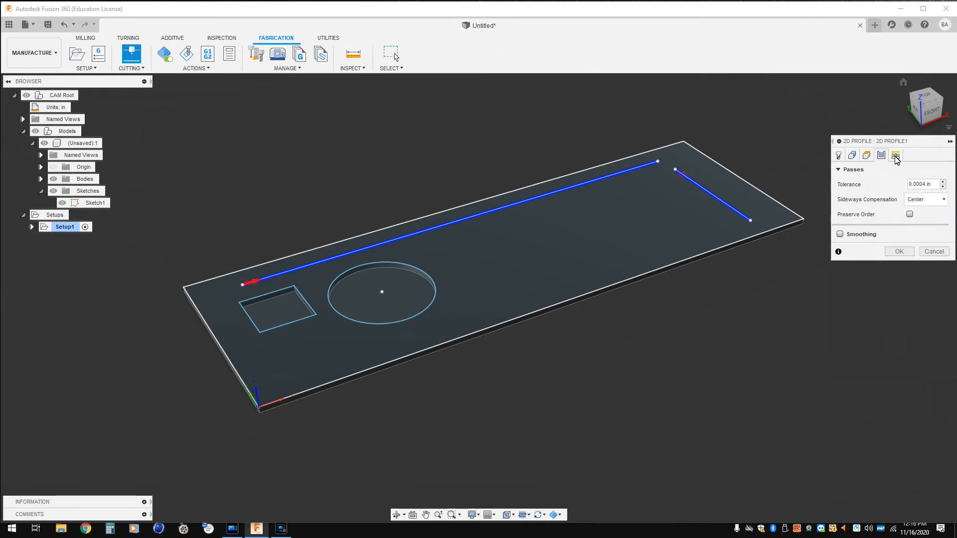
{"action": "left_click", "coordinate": [896, 155]}
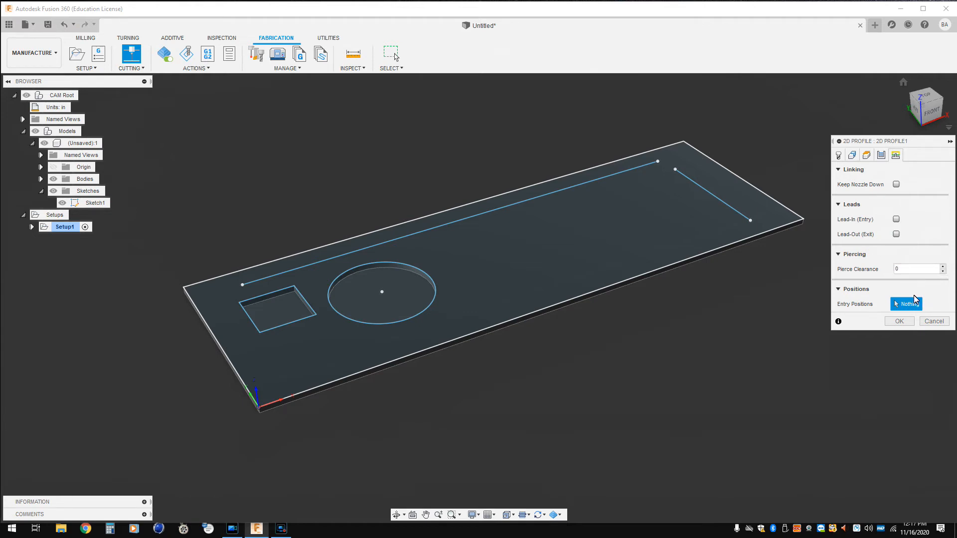
Save 2D Profile1 and play, then pause, its toolpath simulation over both bend lines.
{"action": "left_click", "coordinate": [898, 321]}
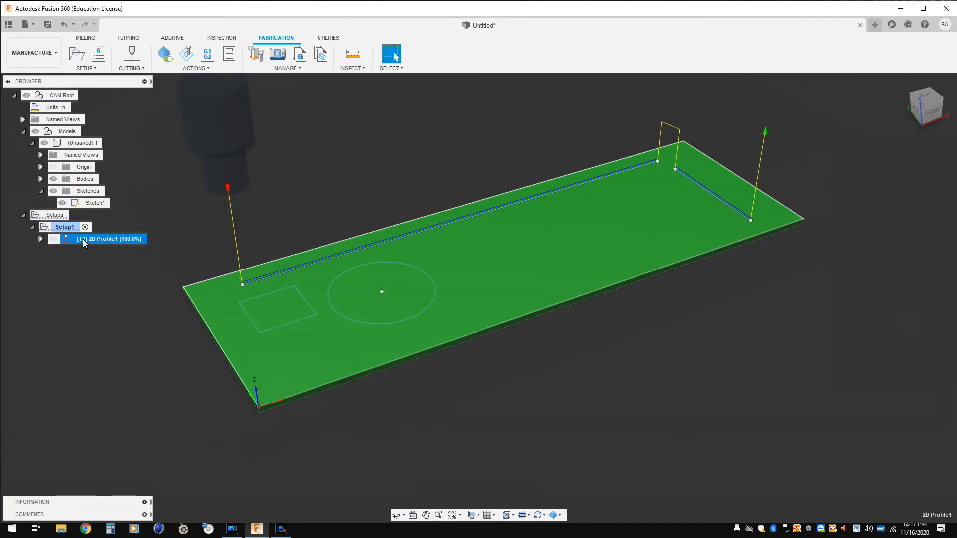
{"action": "right_click", "coordinate": [109, 238]}
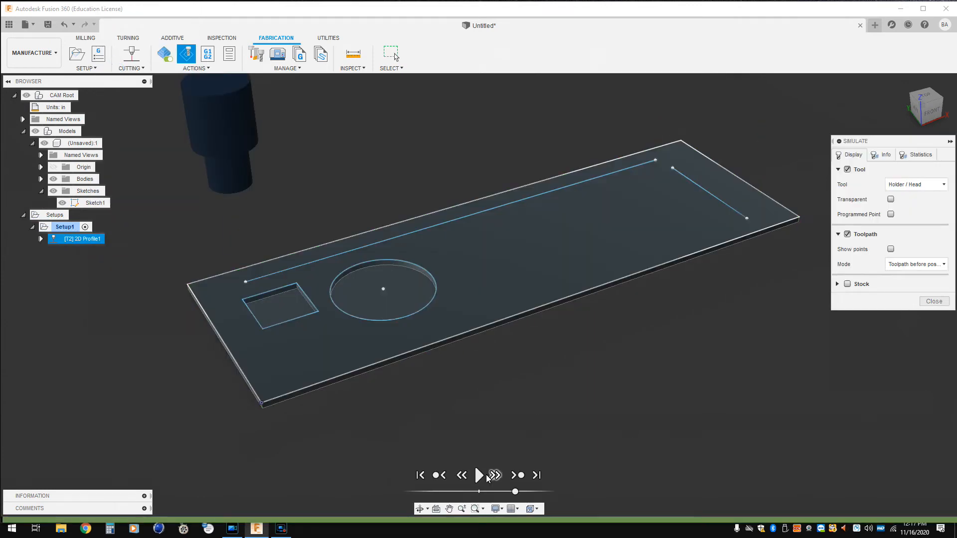
{"action": "left_click", "coordinate": [479, 474]}
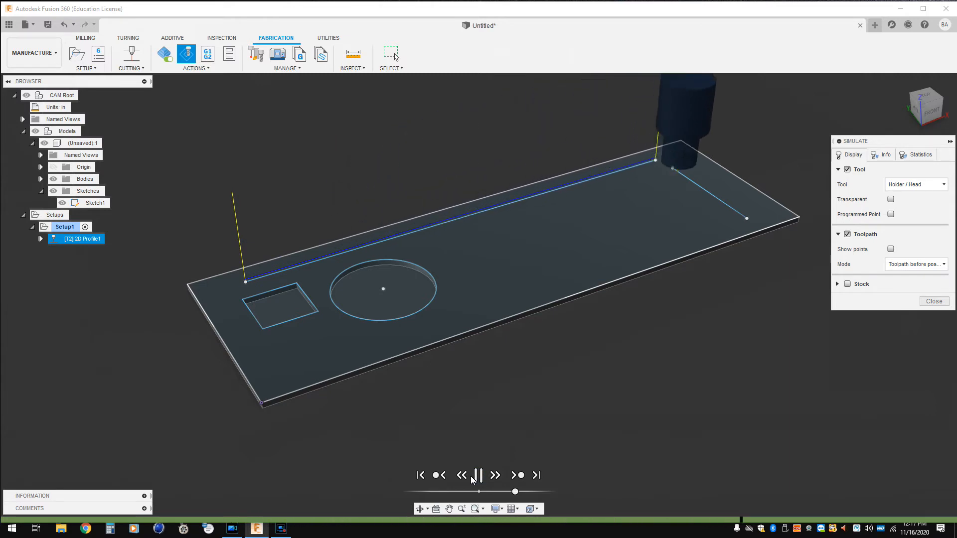
{"action": "left_click", "coordinate": [478, 475]}
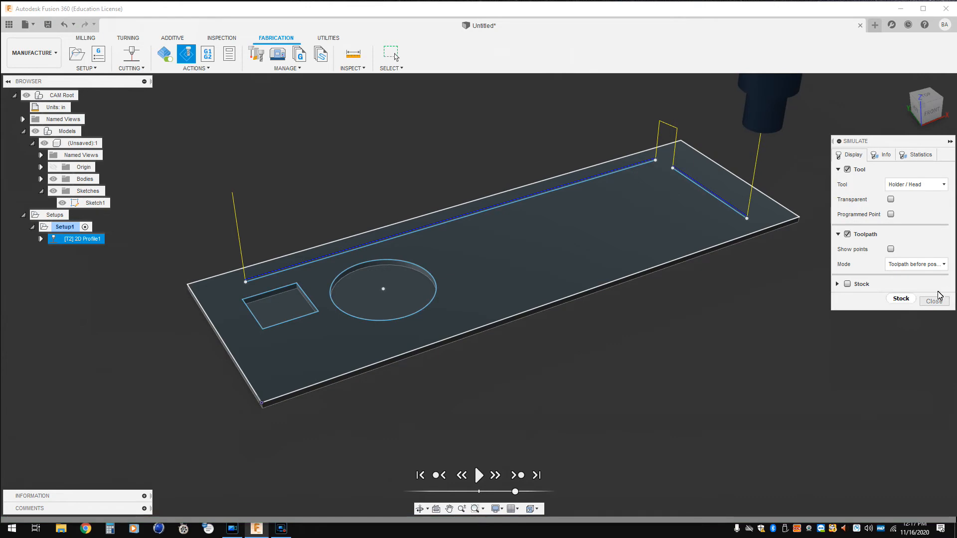
Create a second 2D Profile around the outline, square and circle with In control compensation.
{"action": "left_click", "coordinate": [933, 301]}
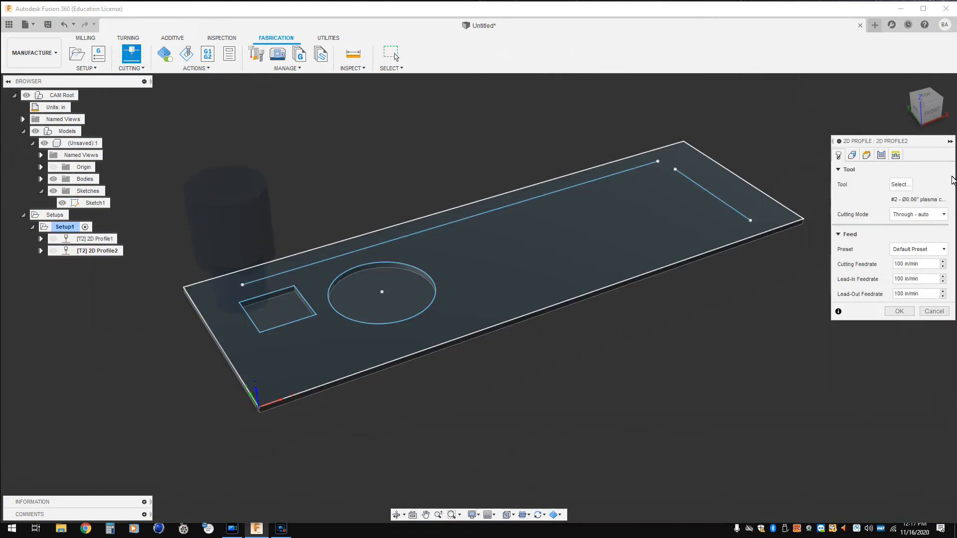
{"action": "left_click", "coordinate": [853, 154]}
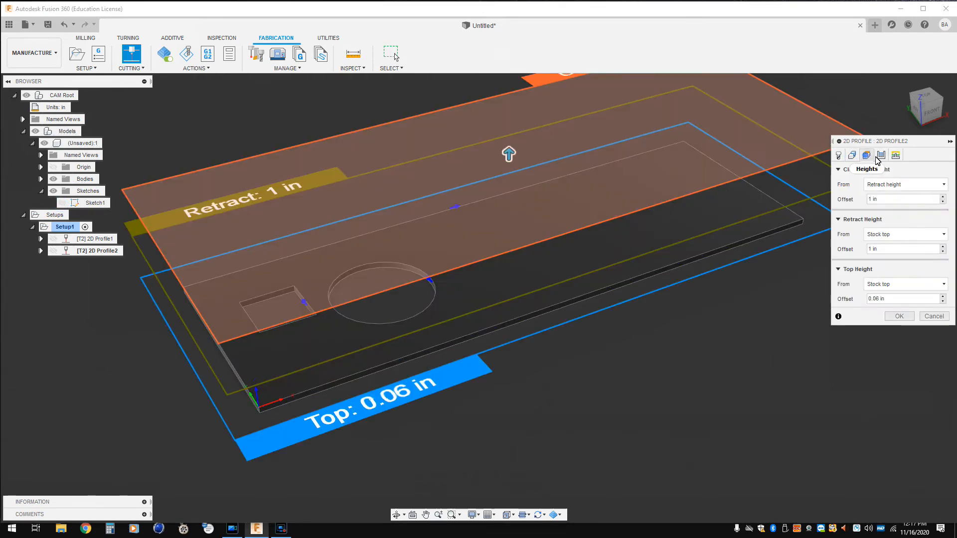
{"action": "left_click", "coordinate": [853, 155]}
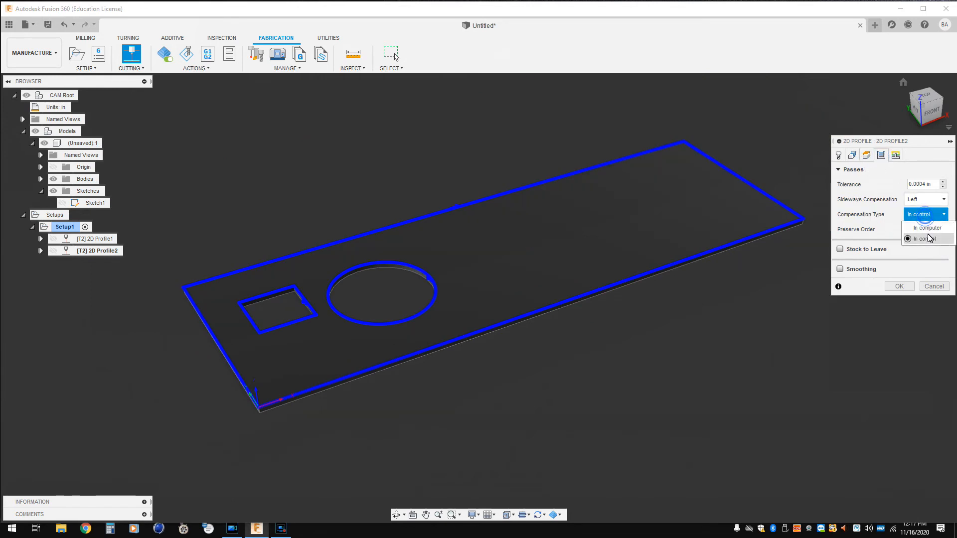
{"action": "left_click", "coordinate": [896, 155]}
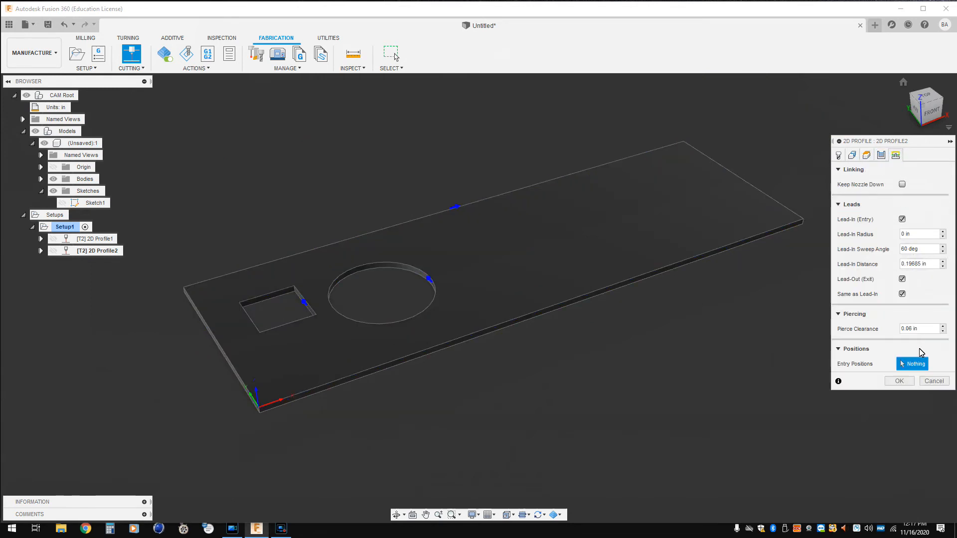
{"action": "left_click", "coordinate": [898, 380]}
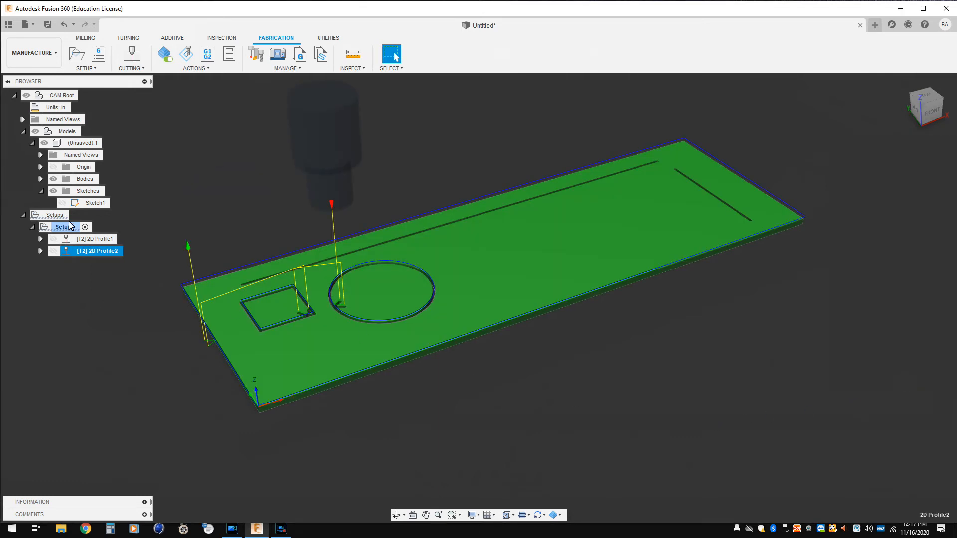
{"action": "right_click", "coordinate": [64, 226]}
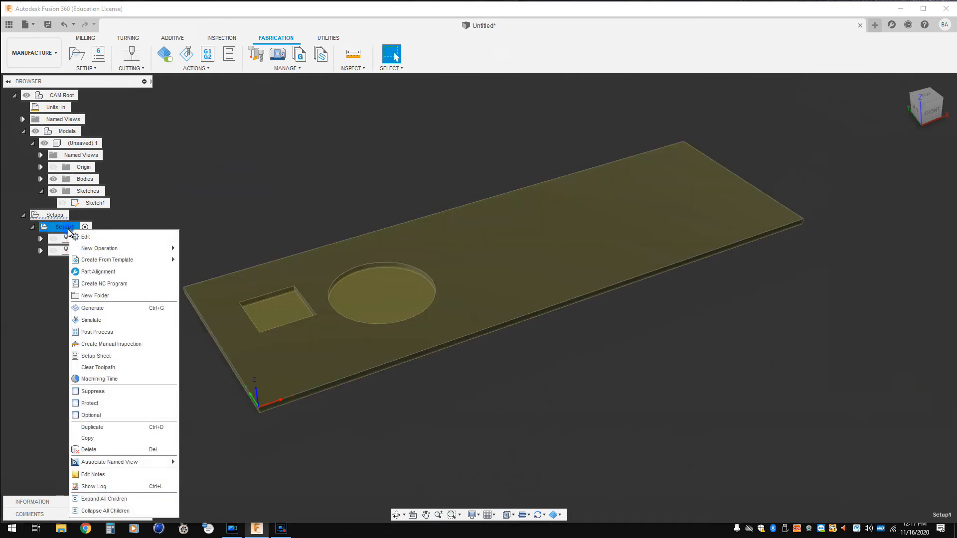
{"action": "mouse_move", "coordinate": [91, 320]}
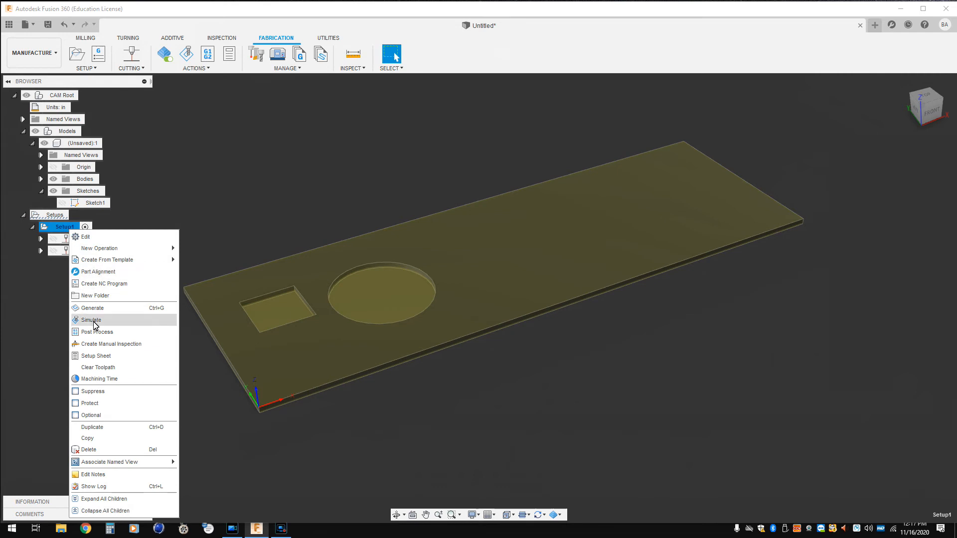
{"action": "left_click", "coordinate": [90, 320]}
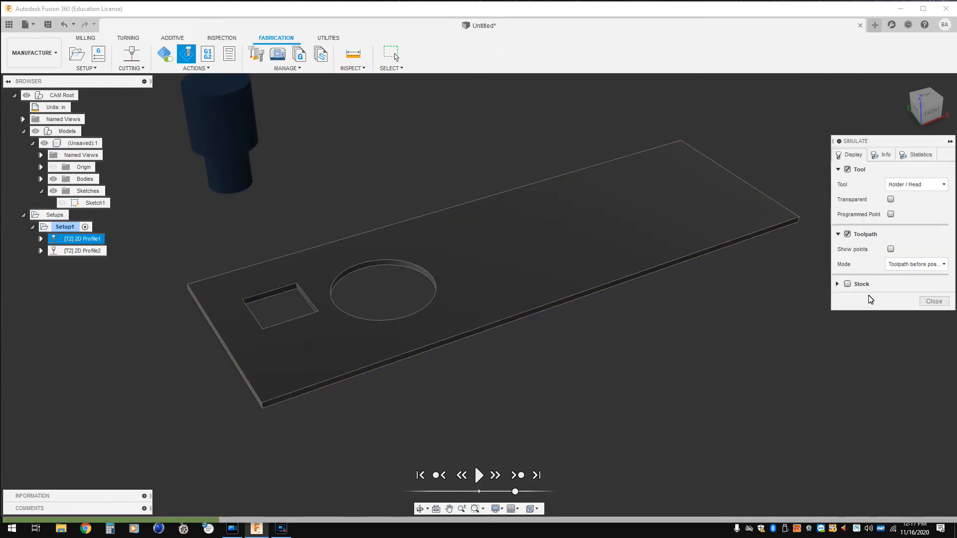
{"action": "left_click", "coordinate": [479, 474]}
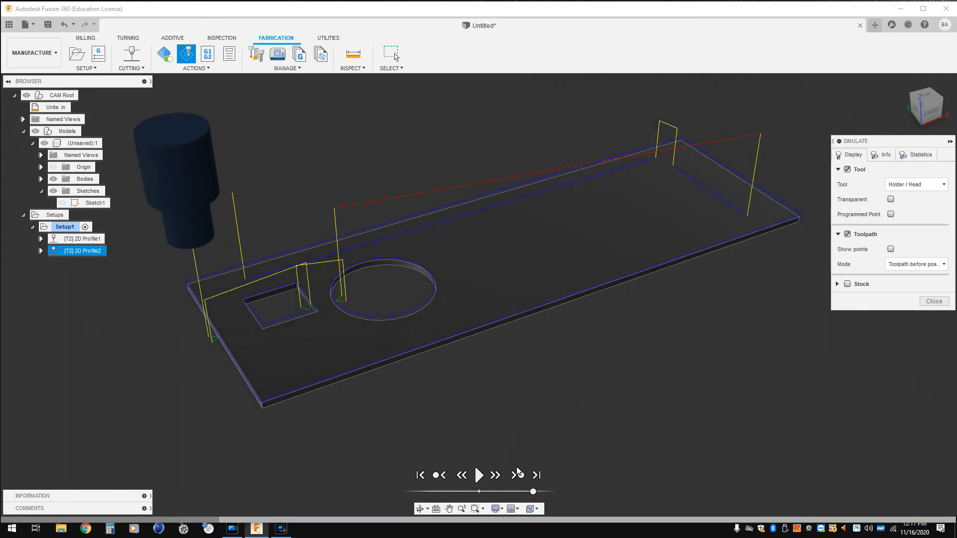
{"action": "left_click", "coordinate": [933, 301]}
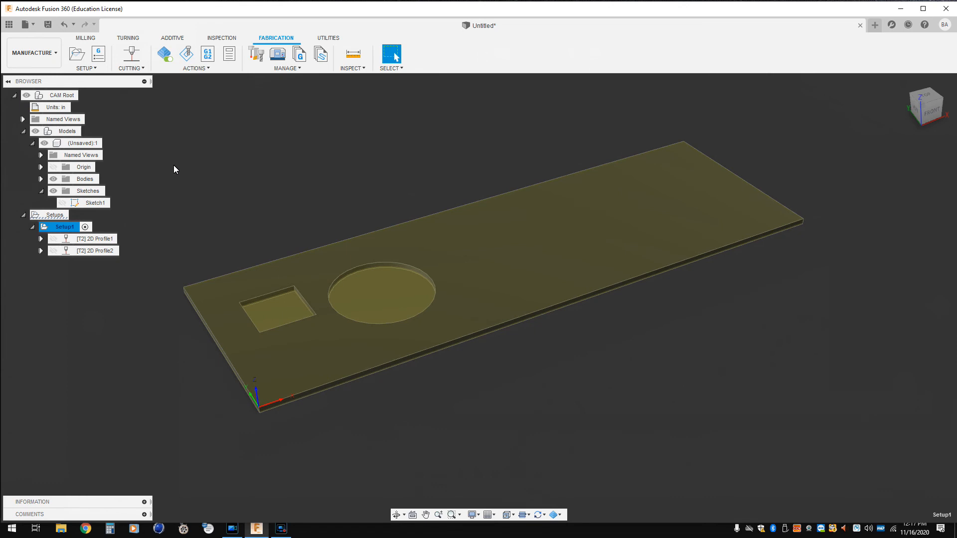
{"action": "mouse_move", "coordinate": [137, 244]}
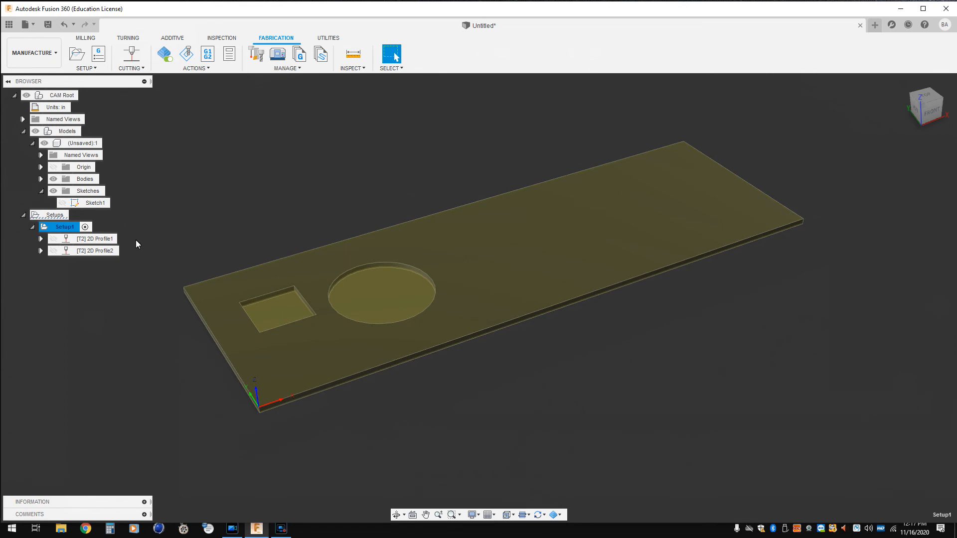
Post-process Setup1 with the Mach3 Plasma config as program 1001.tap on the desktop.
{"action": "double_click", "coordinate": [63, 226]}
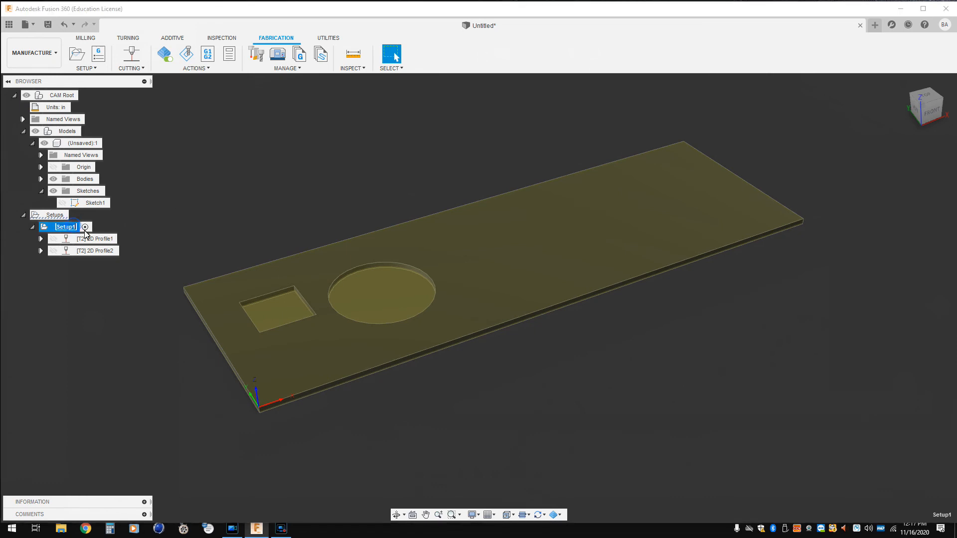
{"action": "left_click", "coordinate": [96, 251]}
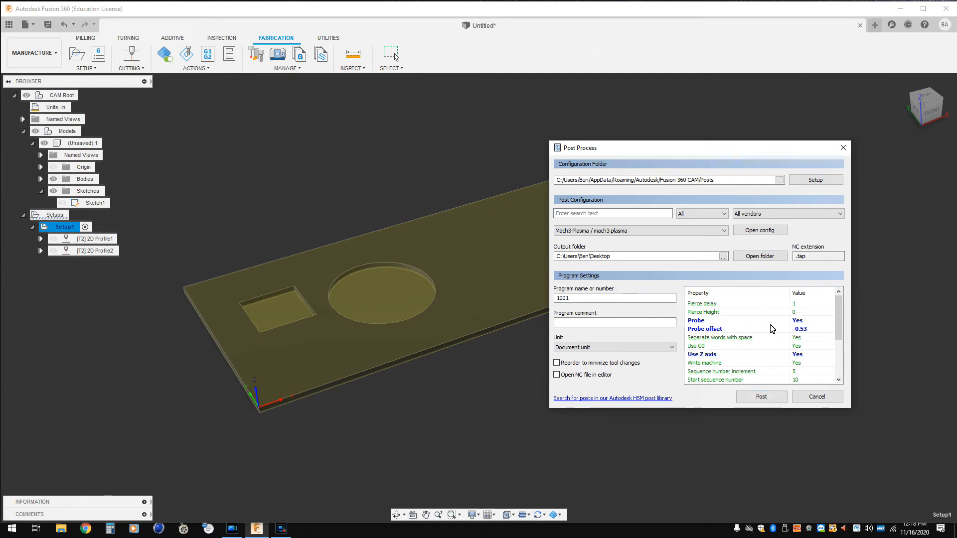
{"action": "mouse_move", "coordinate": [772, 330]}
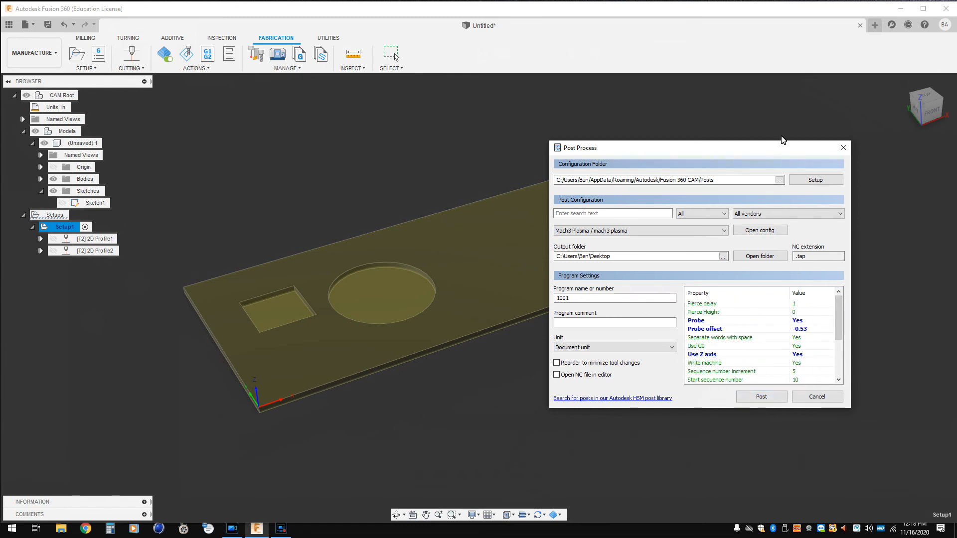
{"action": "left_click", "coordinate": [817, 396]}
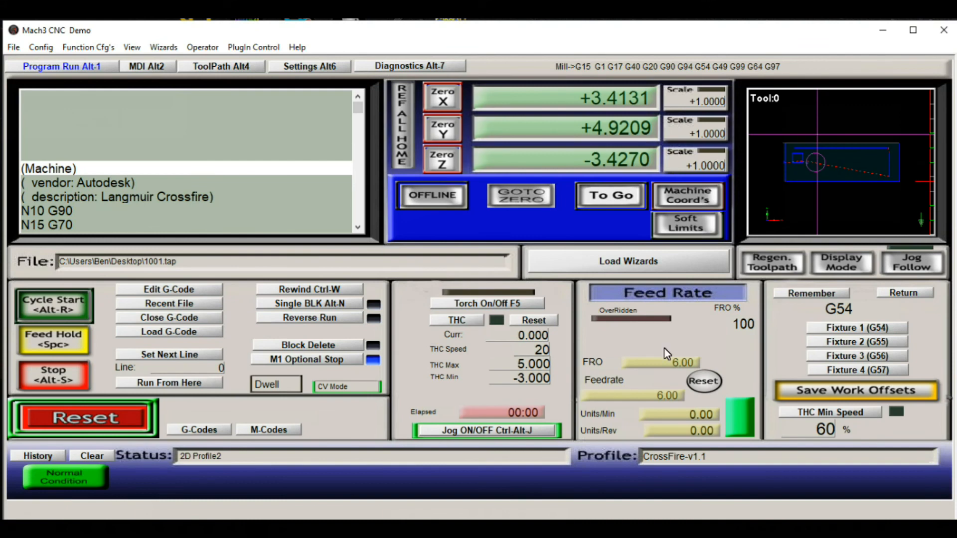
{"action": "mouse_move", "coordinate": [407, 89]}
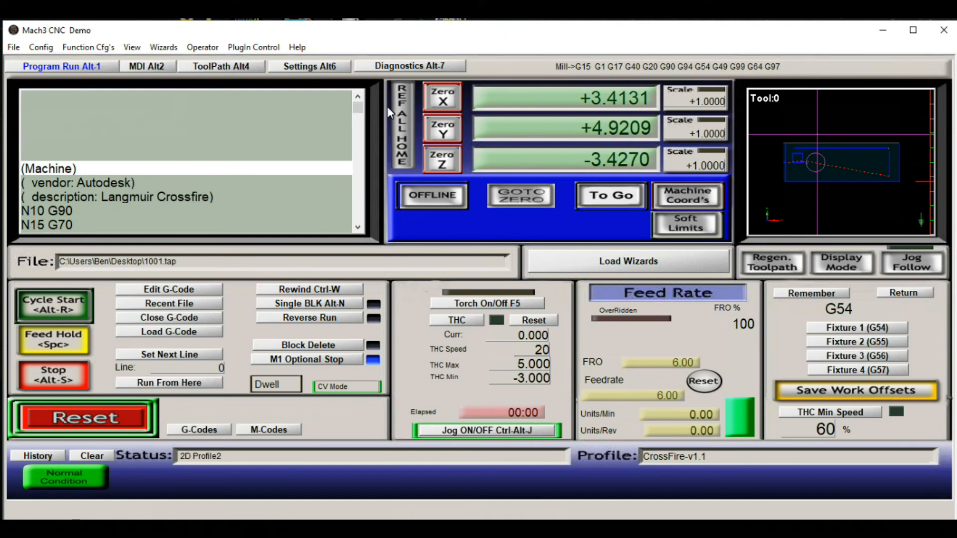
{"action": "mouse_move", "coordinate": [870, 170]}
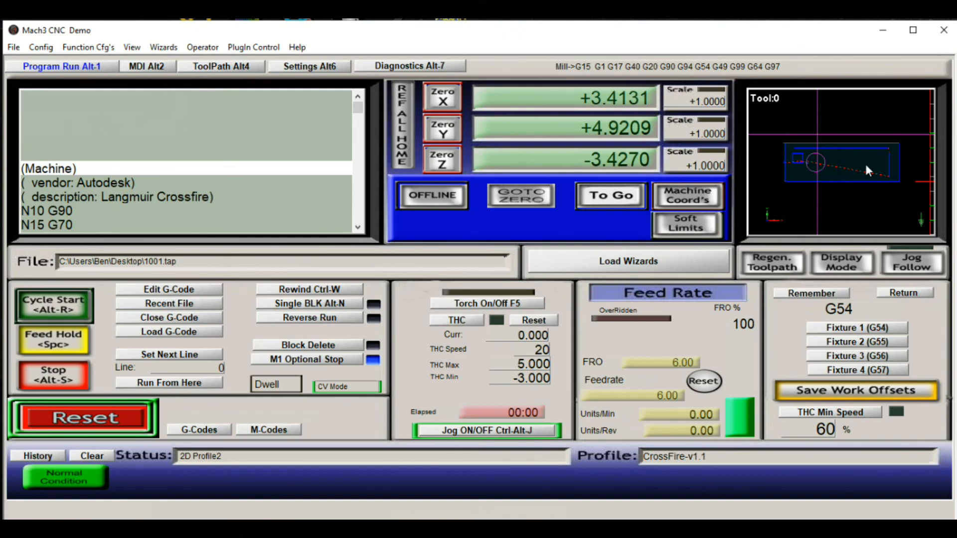
{"action": "mouse_move", "coordinate": [831, 156]}
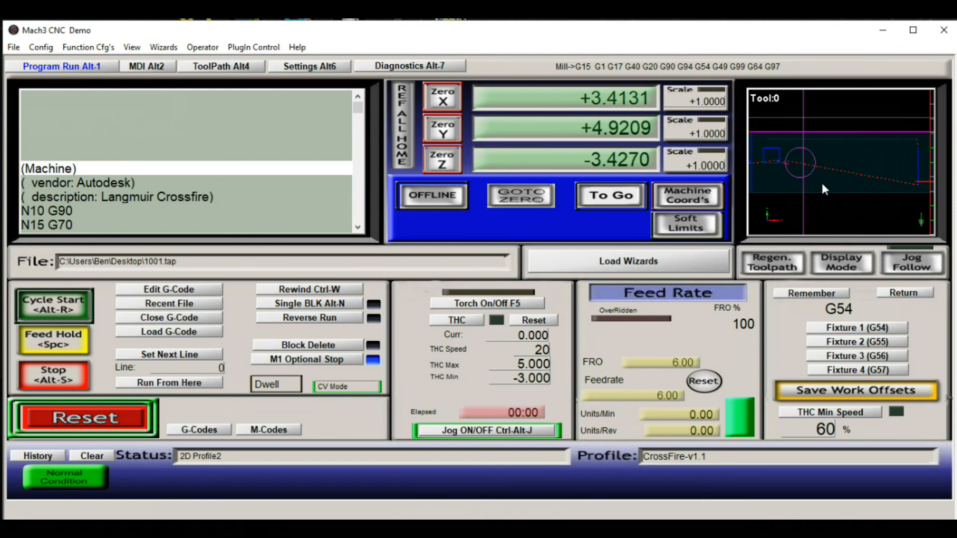
{"action": "mouse_move", "coordinate": [783, 149]}
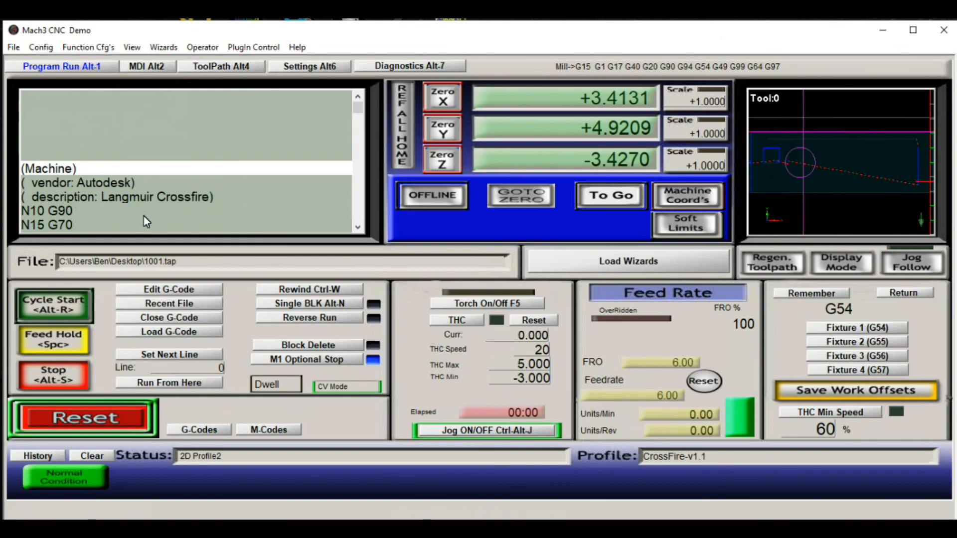
{"action": "mouse_move", "coordinate": [95, 312]}
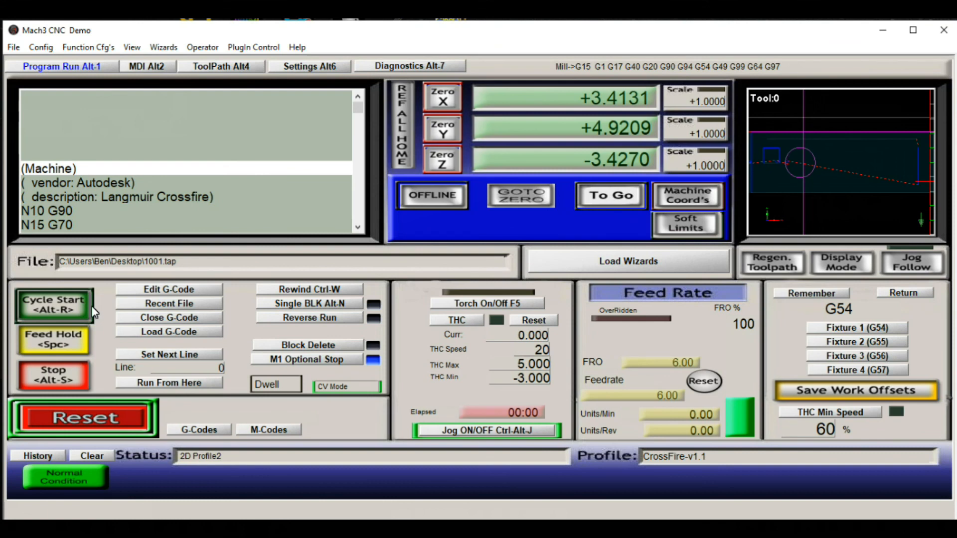
{"action": "mouse_move", "coordinate": [82, 313]}
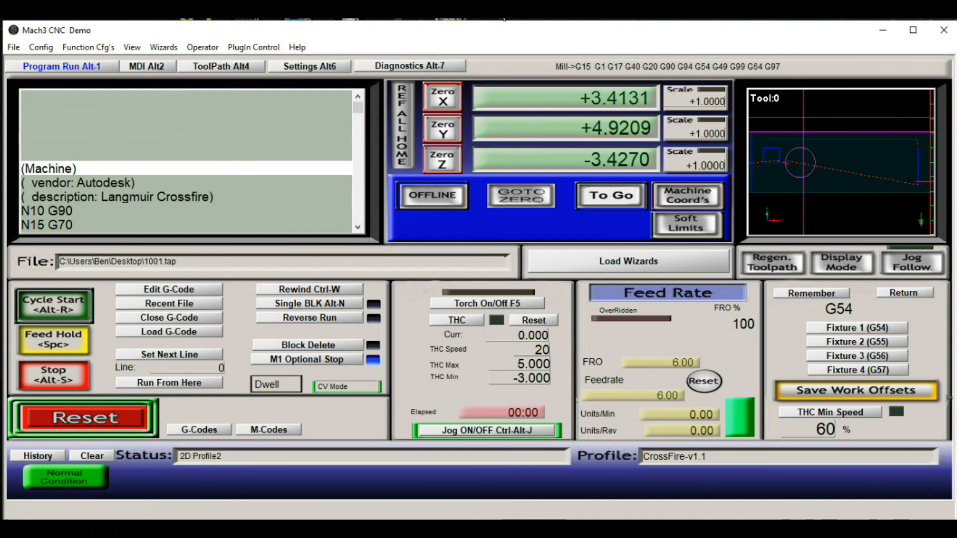
{"action": "mouse_move", "coordinate": [813, 189]}
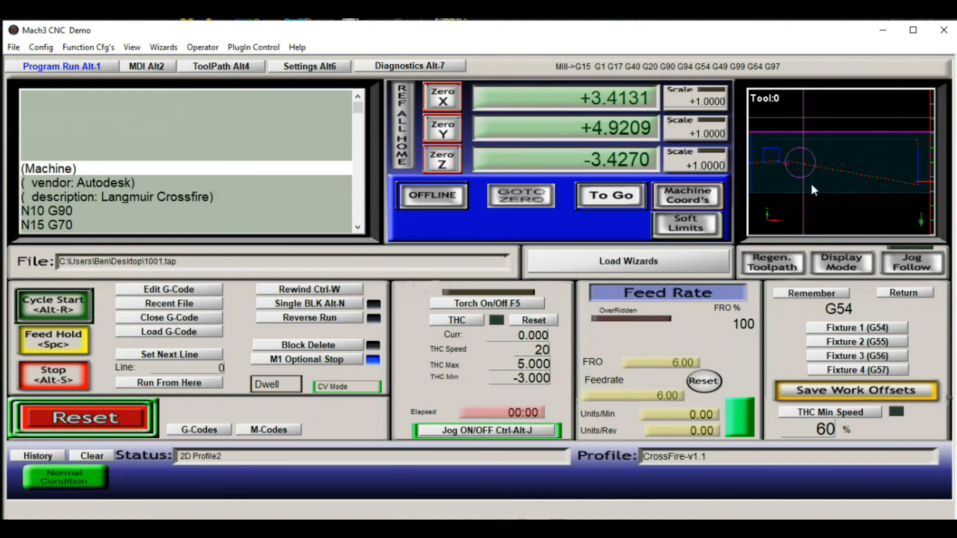
{"action": "mouse_move", "coordinate": [104, 205]}
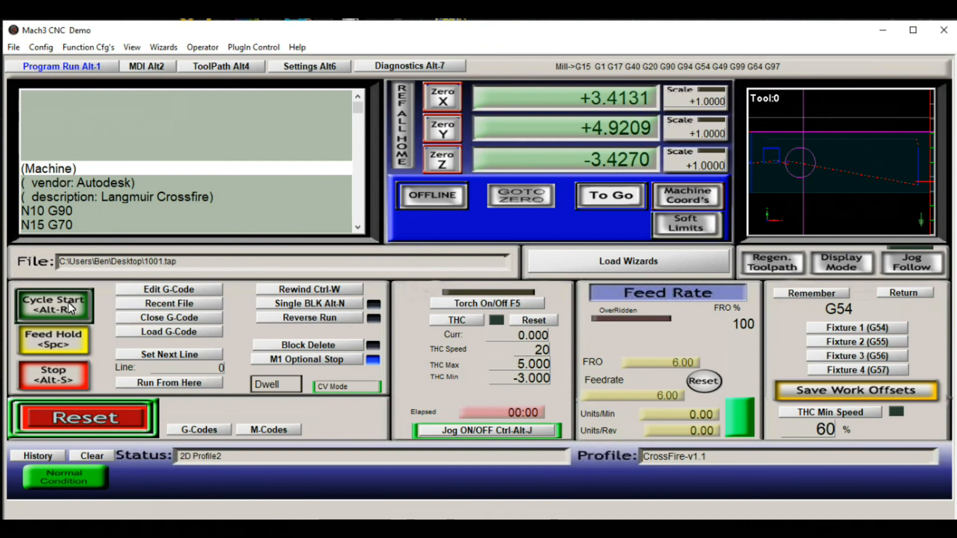
Run the loaded 1001.tap program with Cycle Start, then halt it after a few lines.
{"action": "left_click", "coordinate": [53, 305]}
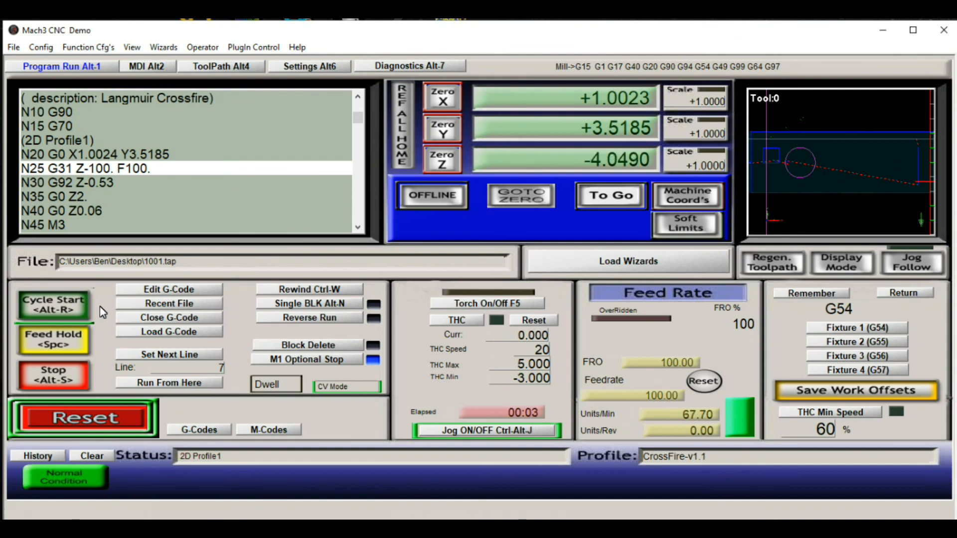
{"action": "left_click", "coordinate": [53, 305]}
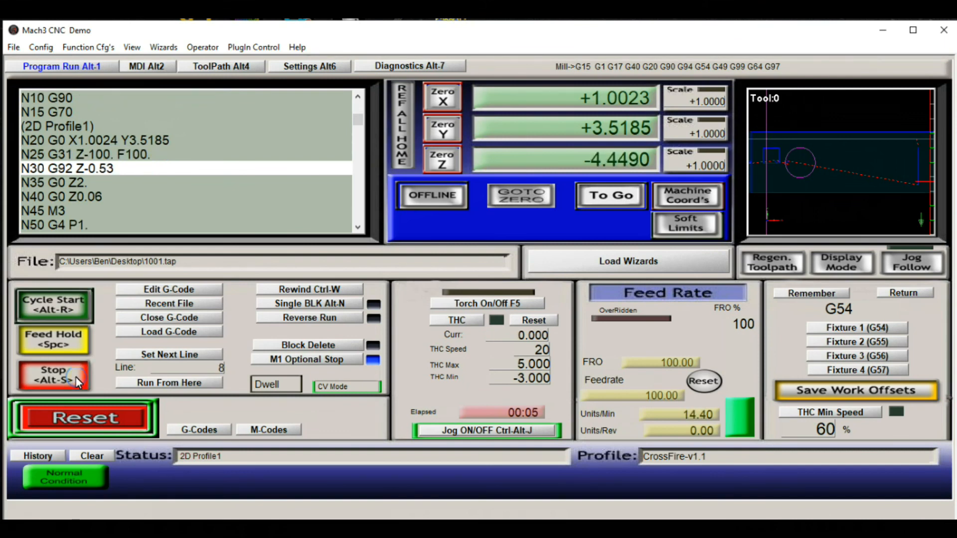